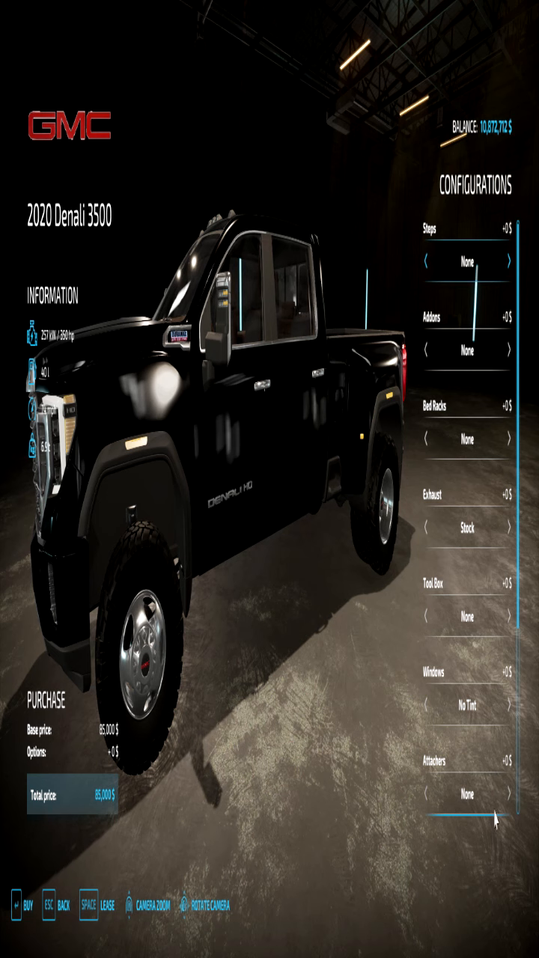
# Scroll the configuration list to check the TSD Hex Tip exhaust, WeatherGuard tool box and tint.
pyautogui.scroll(-3)
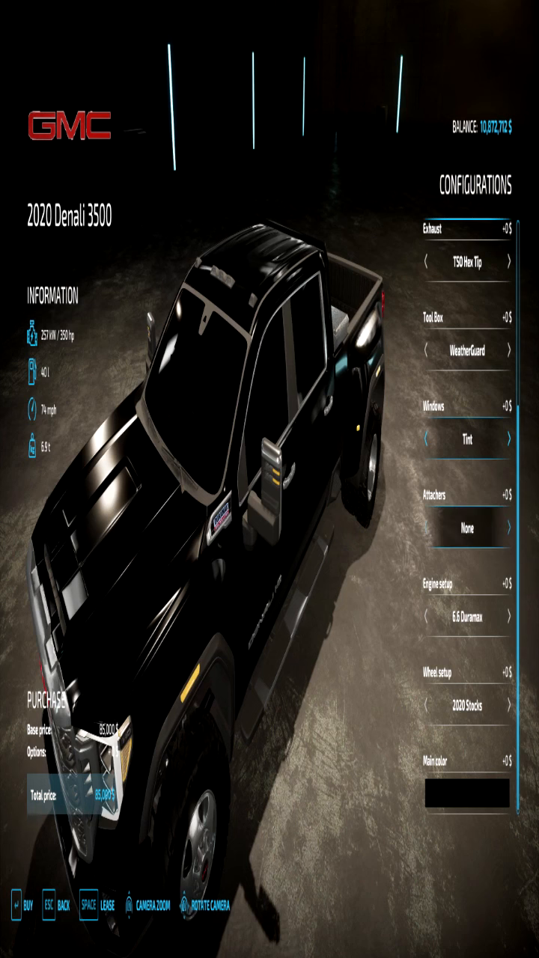
# Switch Attachers to Plow and the engine to Sinister Diesel Special, bringing the price to about 97,500 $.
pyautogui.click(509, 527)
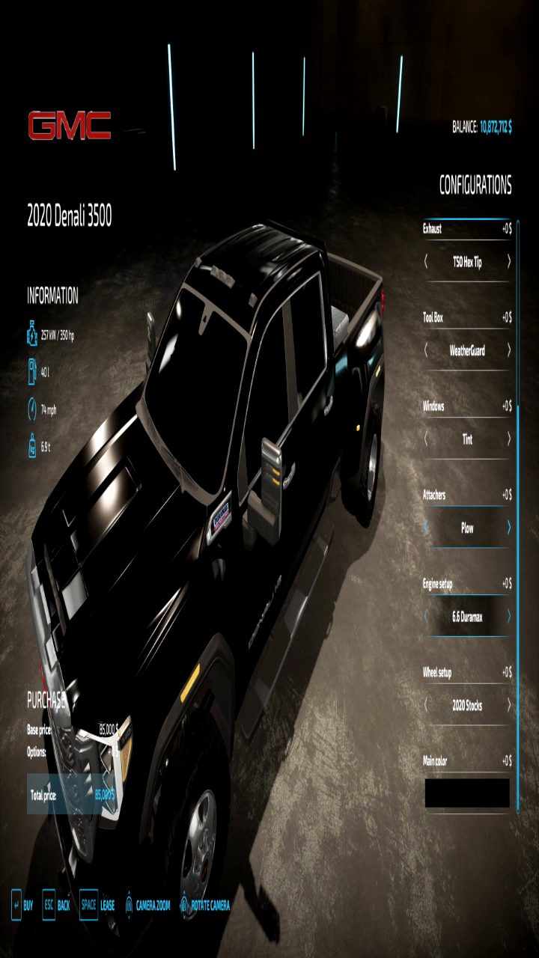
pyautogui.click(508, 617)
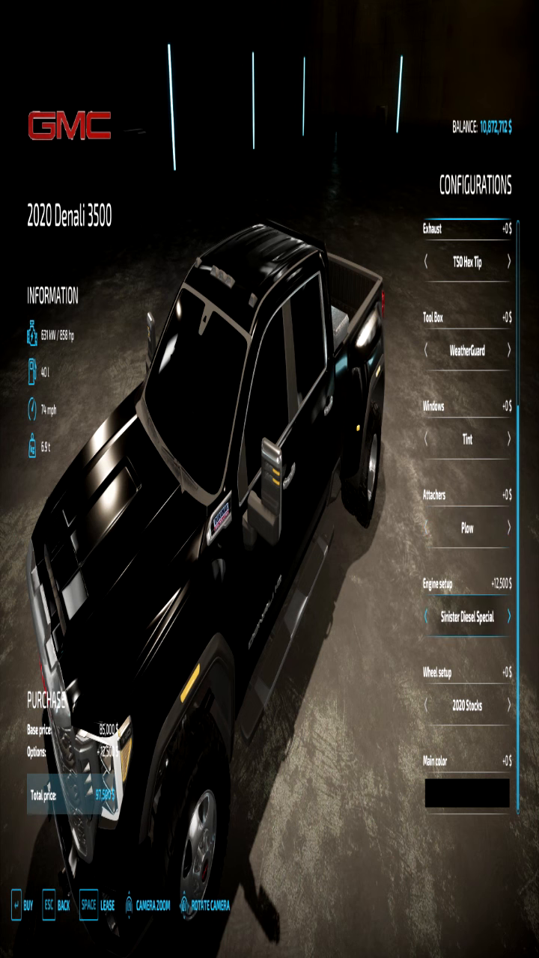